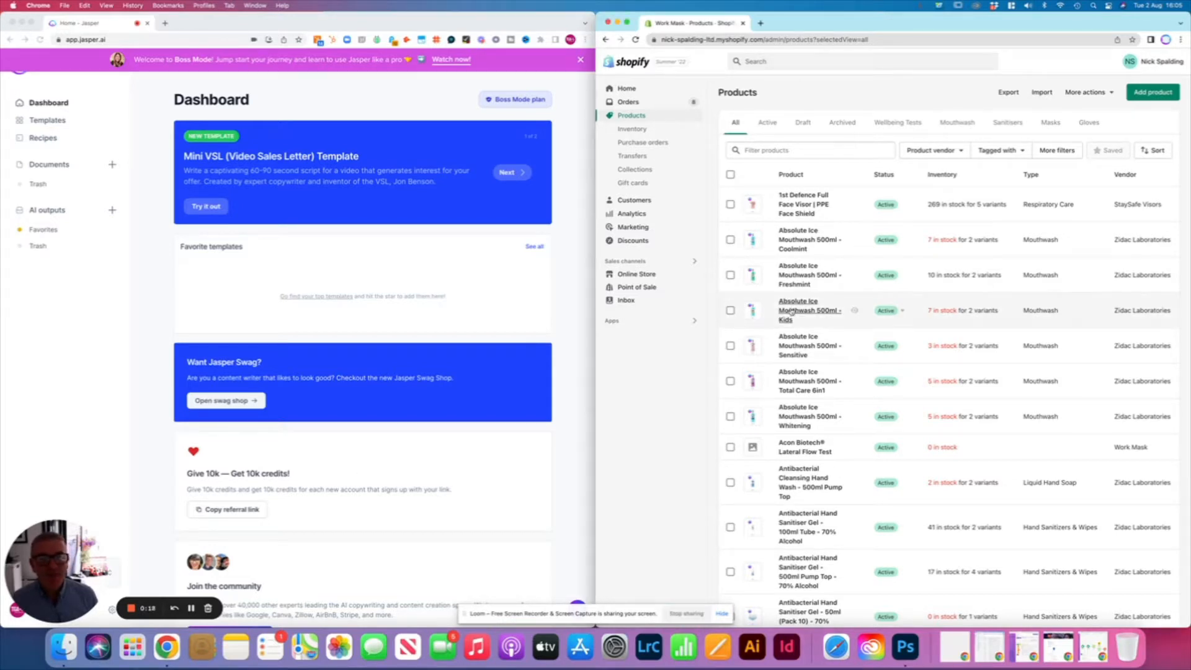
Open the Absolute Ice Mouthwash 500ml - Kids product and reveal its editable SEO title and meta description fields.
click(808, 310)
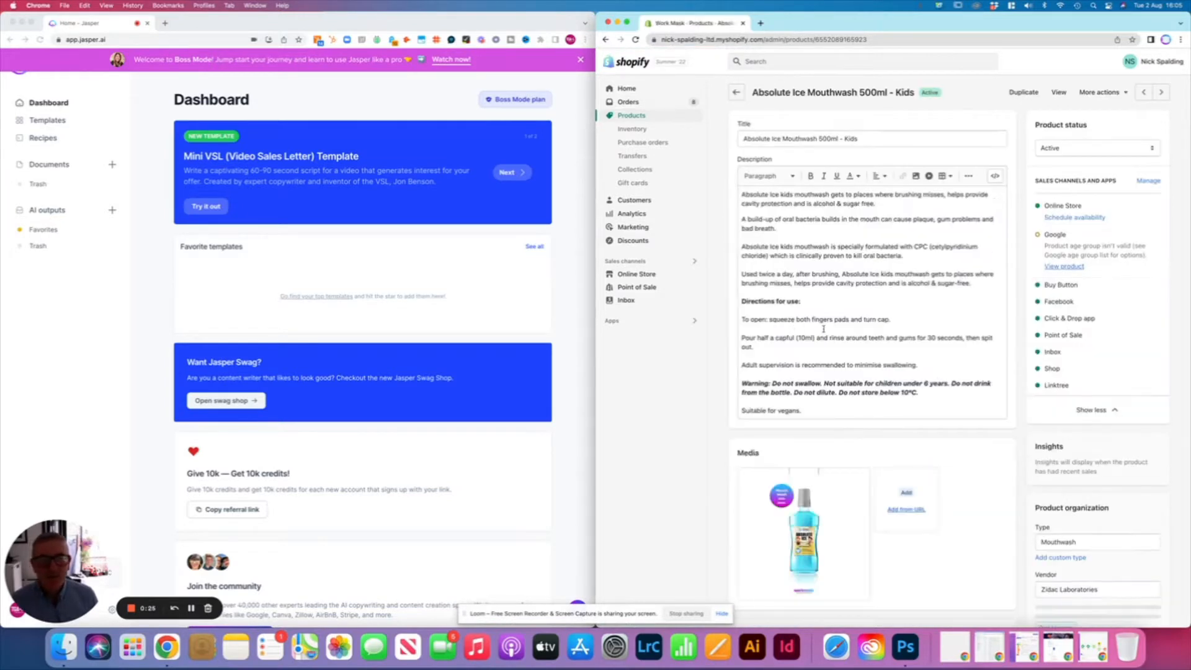
scroll(down, 3)
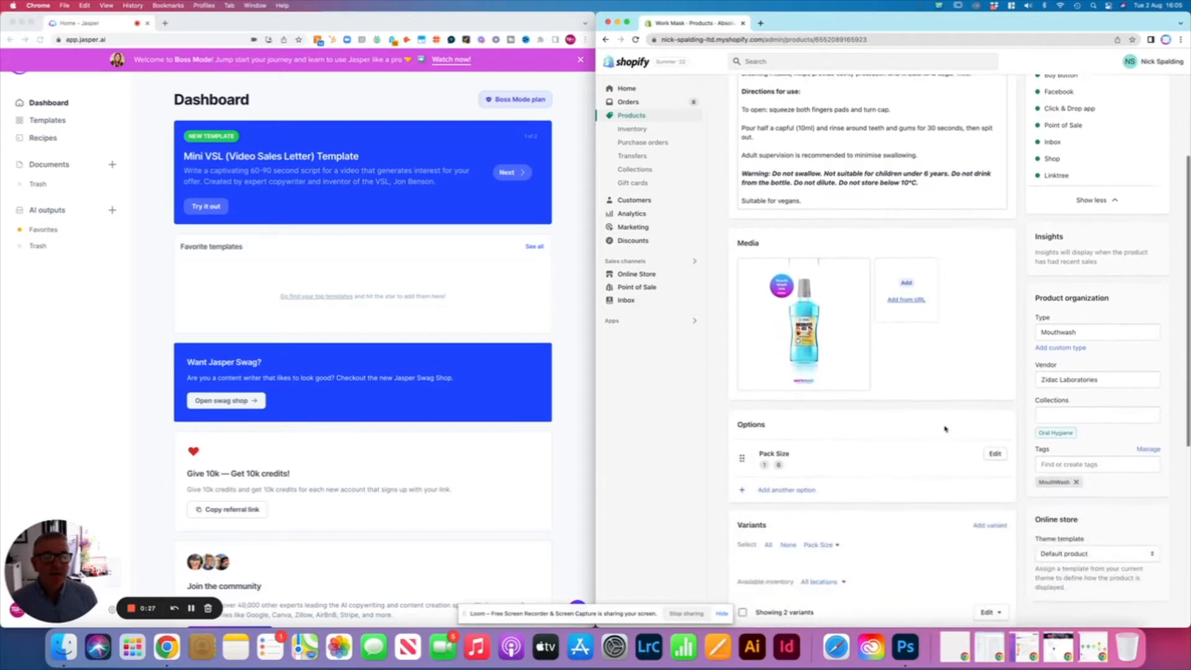
scroll(down, 3)
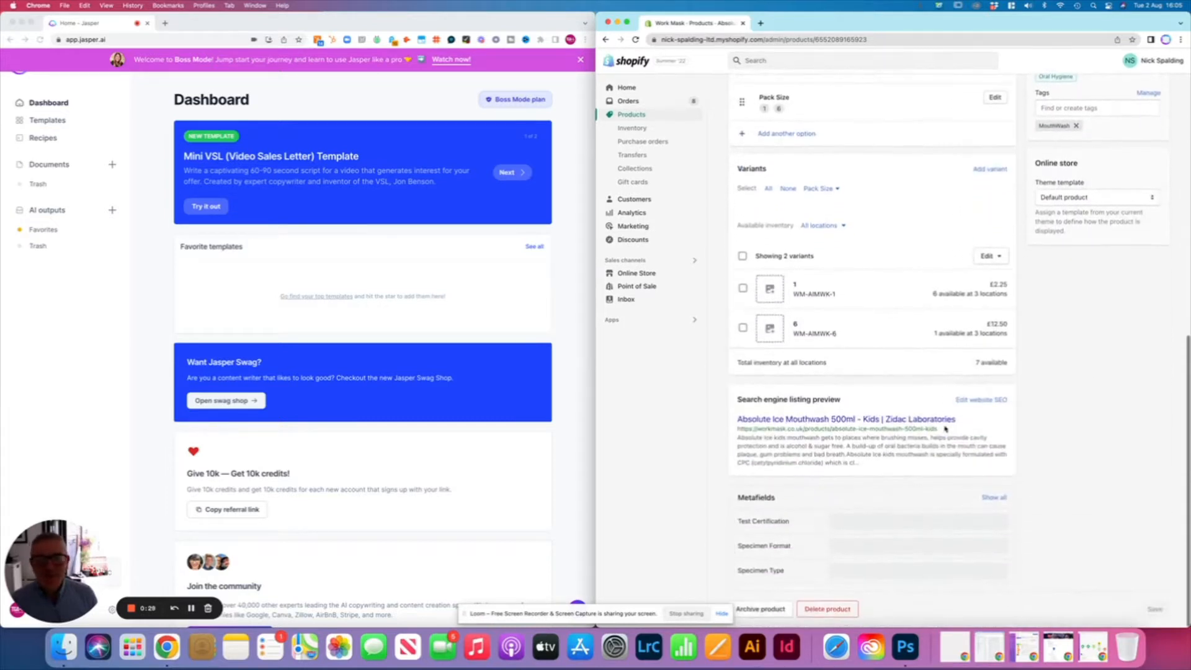
click(980, 400)
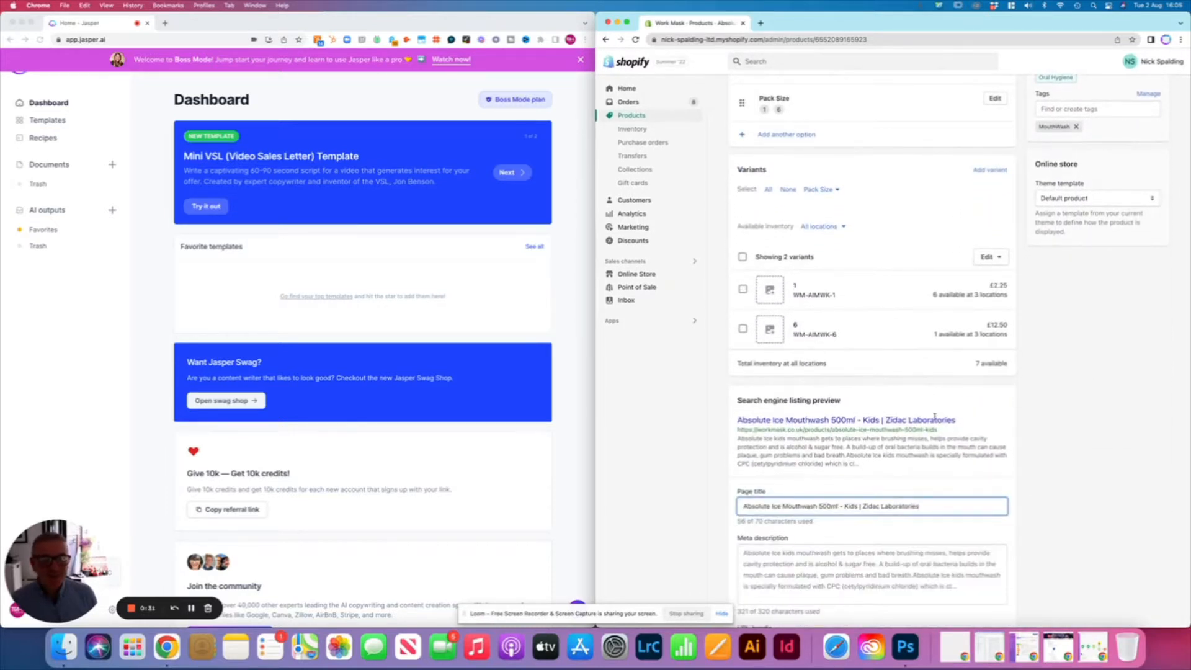
scroll(up, 3)
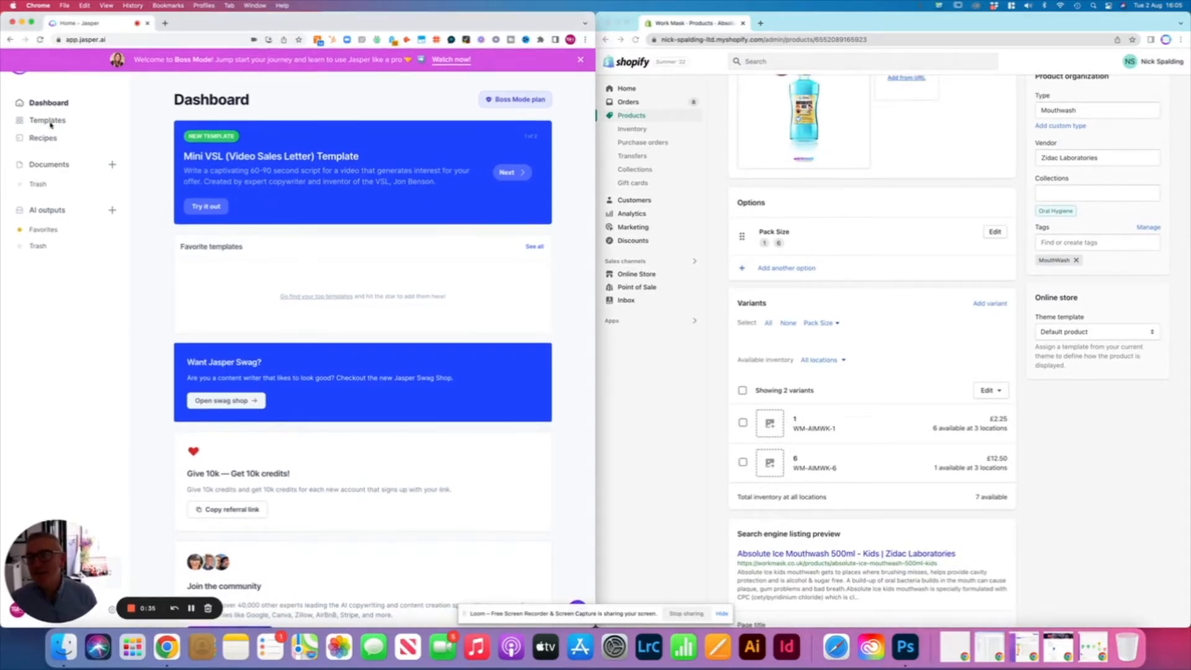
From Templates, open the 'SEO - Product Page - Title and Meta Descriptions' template.
click(46, 121)
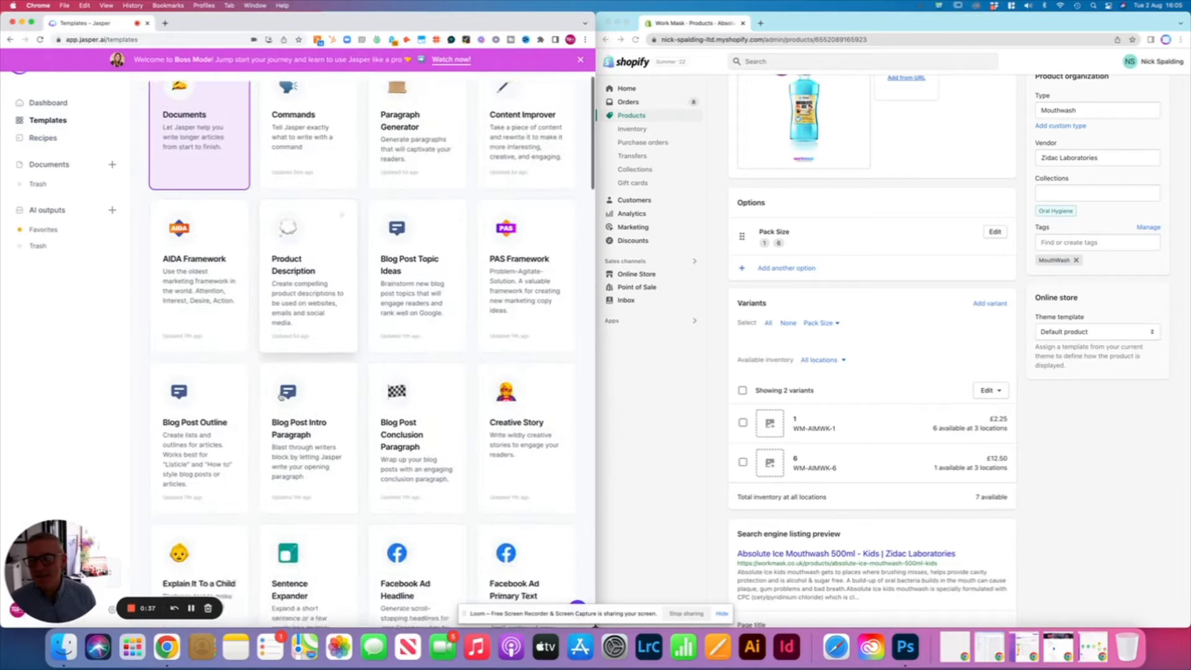
scroll(down, 3)
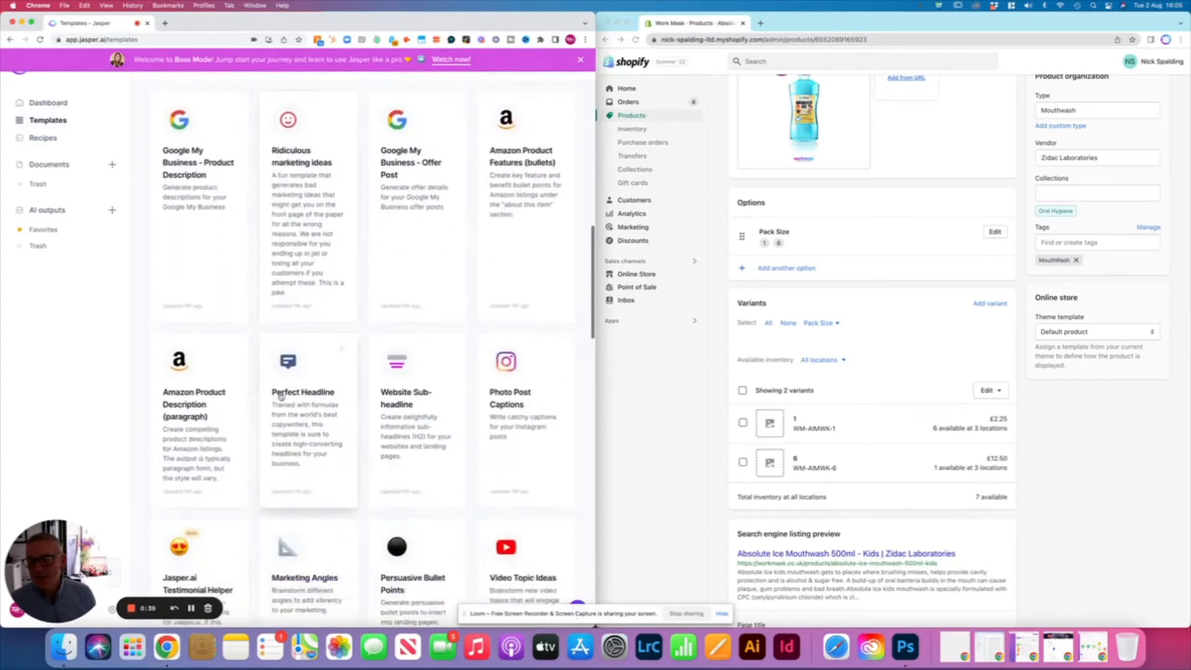
scroll(down, 3)
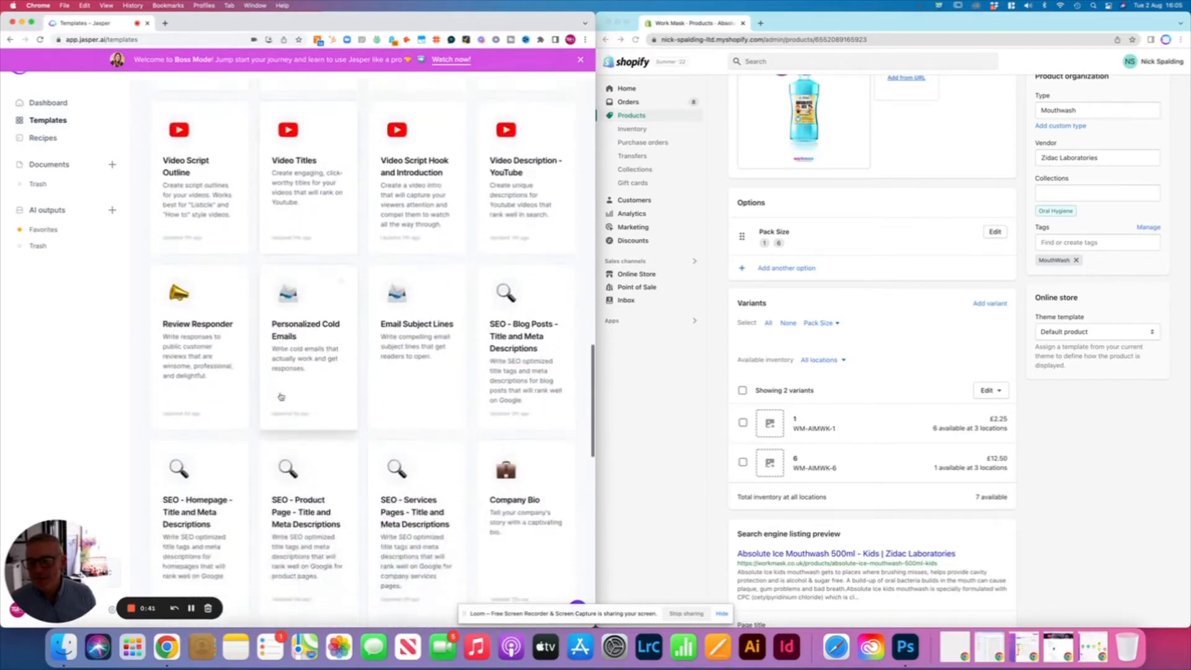
scroll(down, 3)
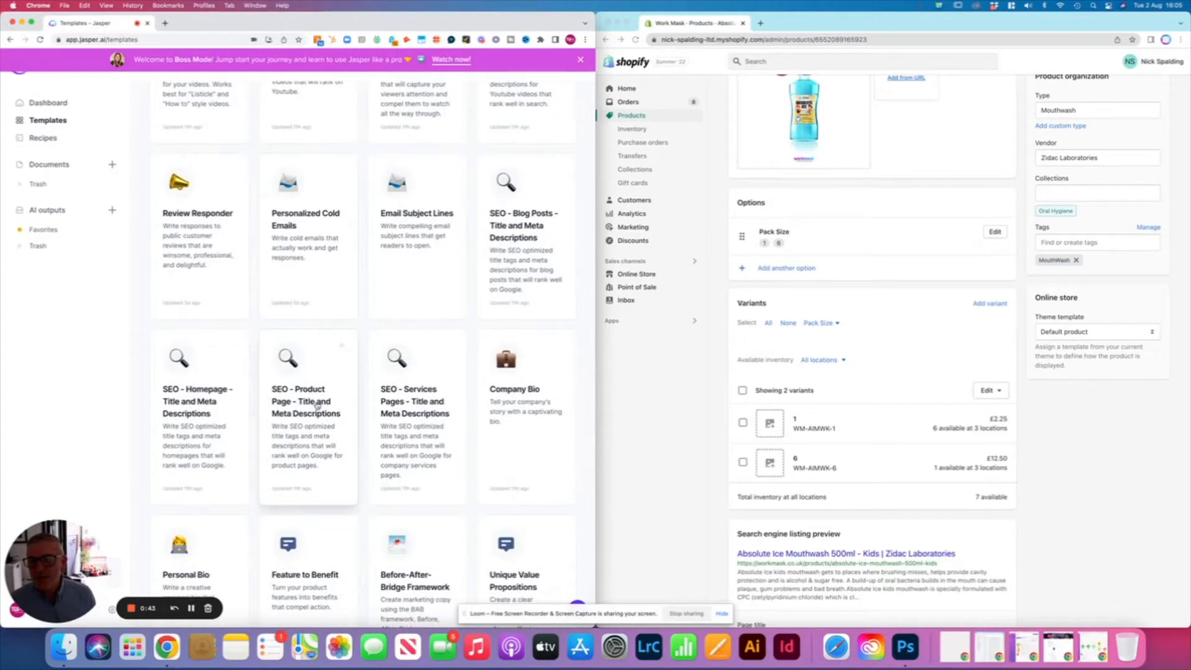
click(307, 401)
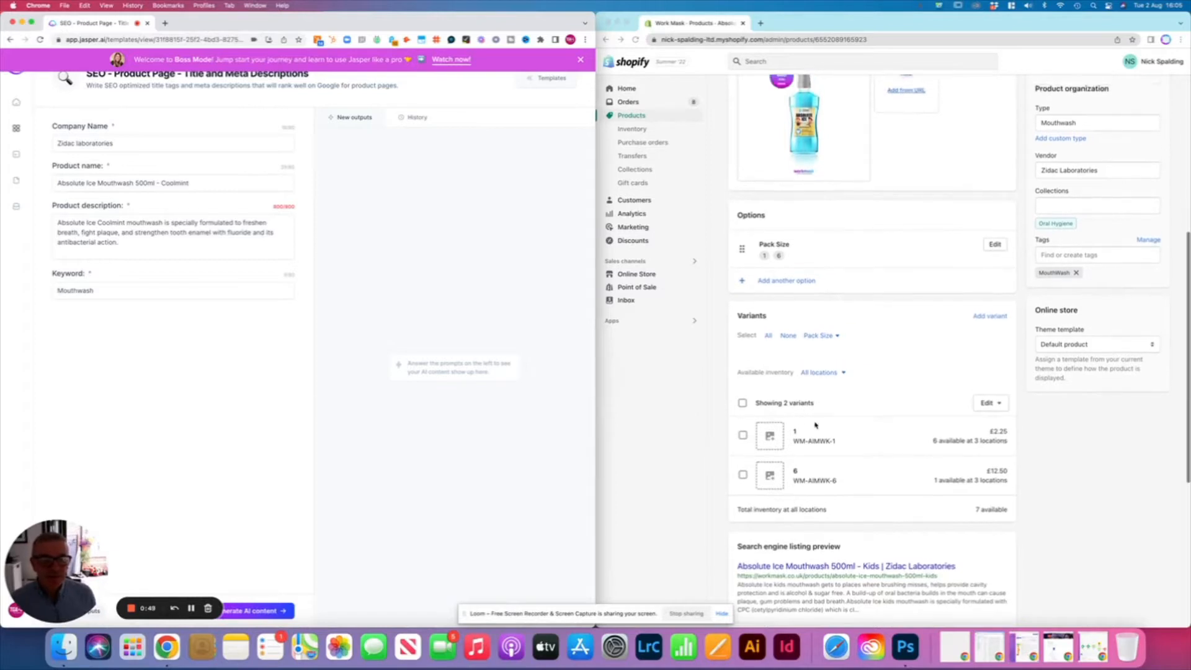
Copy the Kids mouthwash title and description from Shopify into Product name and description, replacing the Coolmint text.
scroll(up, 3)
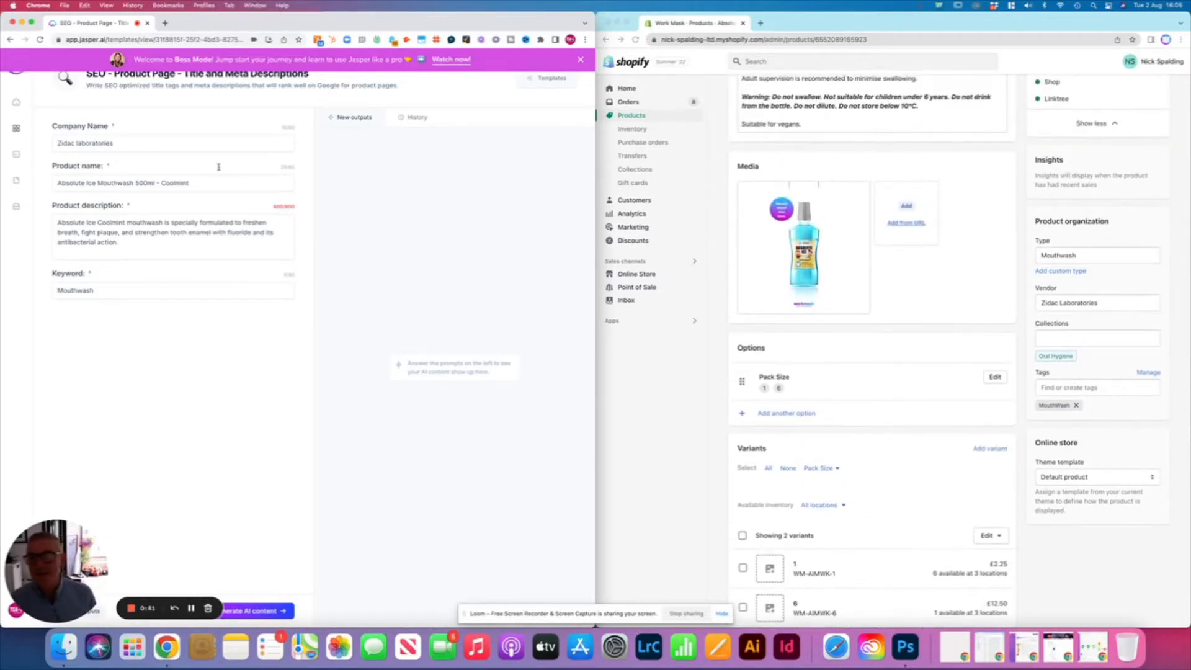
scroll(up, 3)
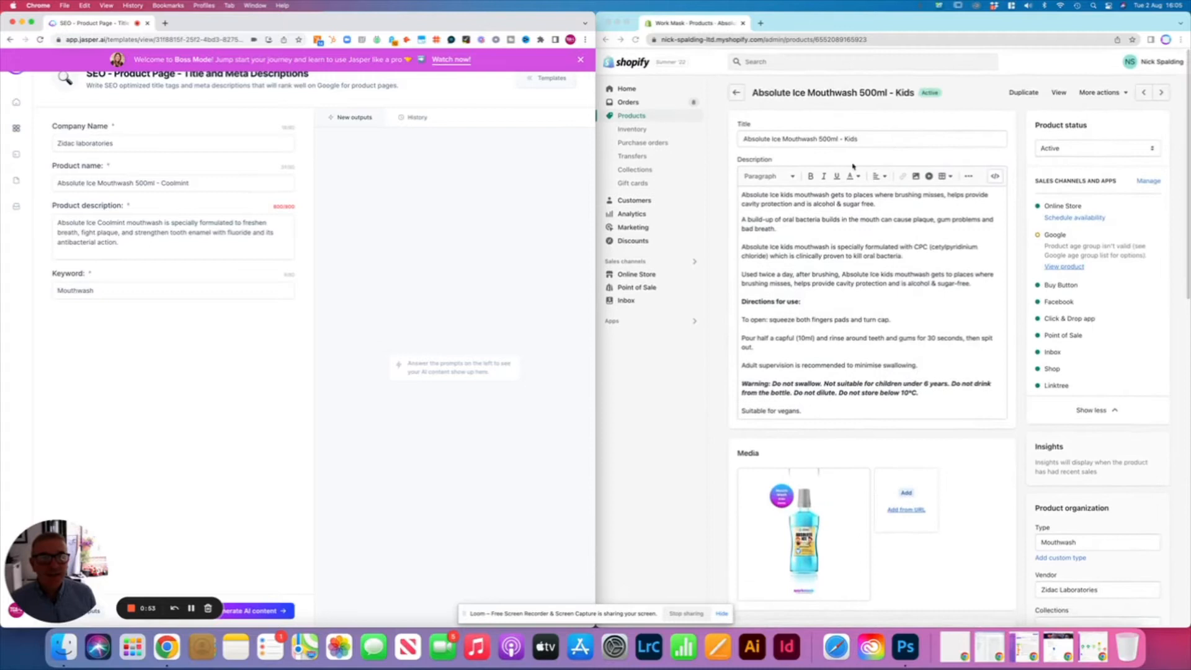
triple_click(871, 138)
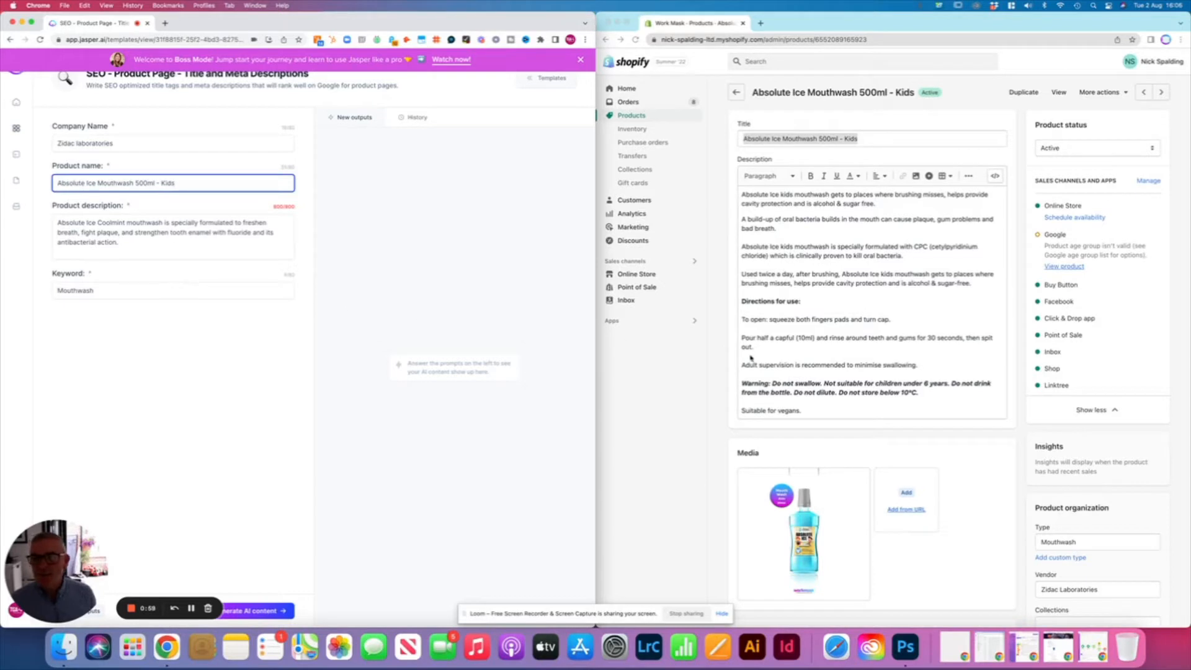
triple_click(871, 137)
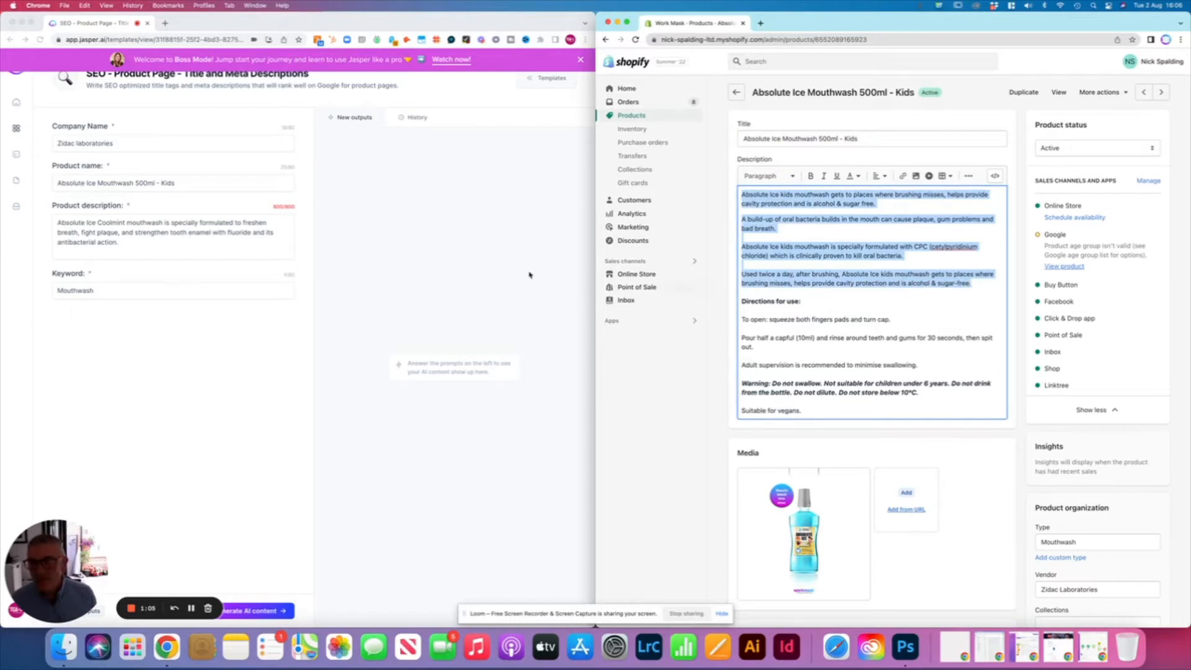
triple_click(171, 232)
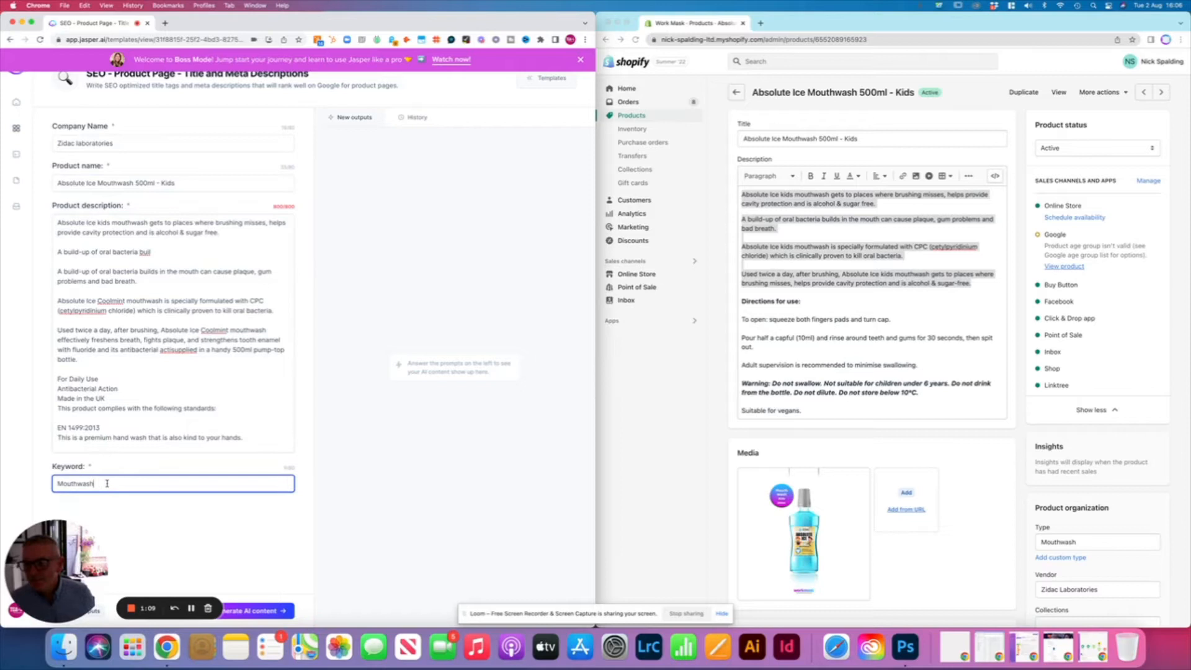
Extend the Keyword field with 'Kids' and 'Zidac Laboratories' alongside Mouthwash.
text(, Kids)
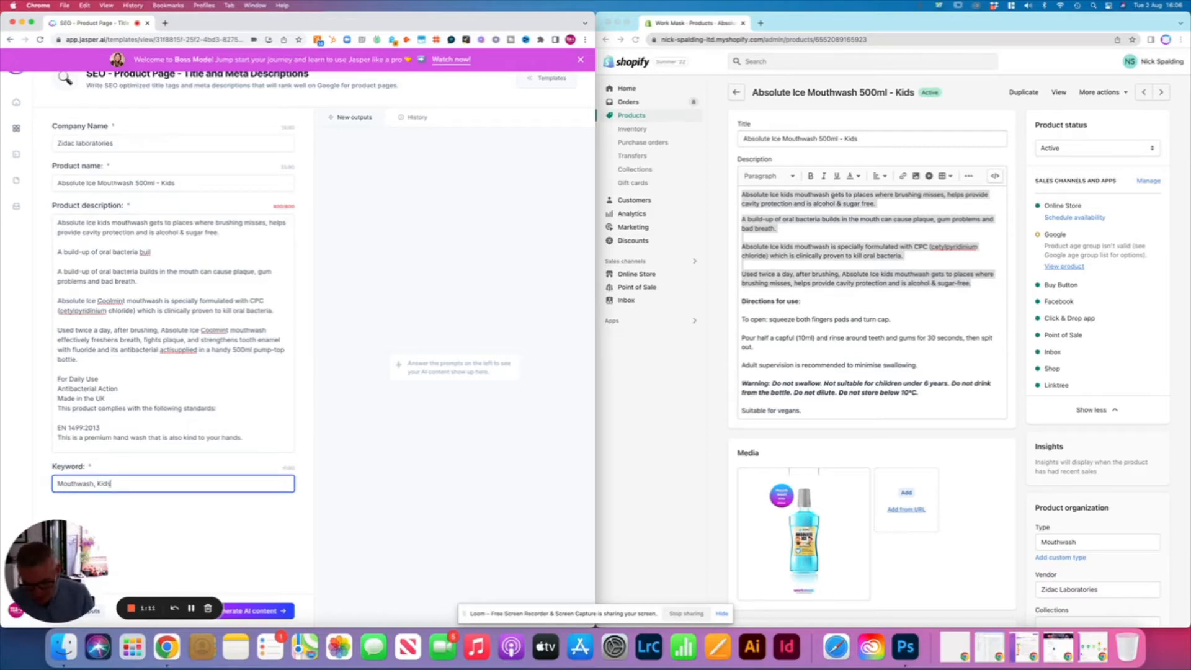
text(, Zidac Laboratories)
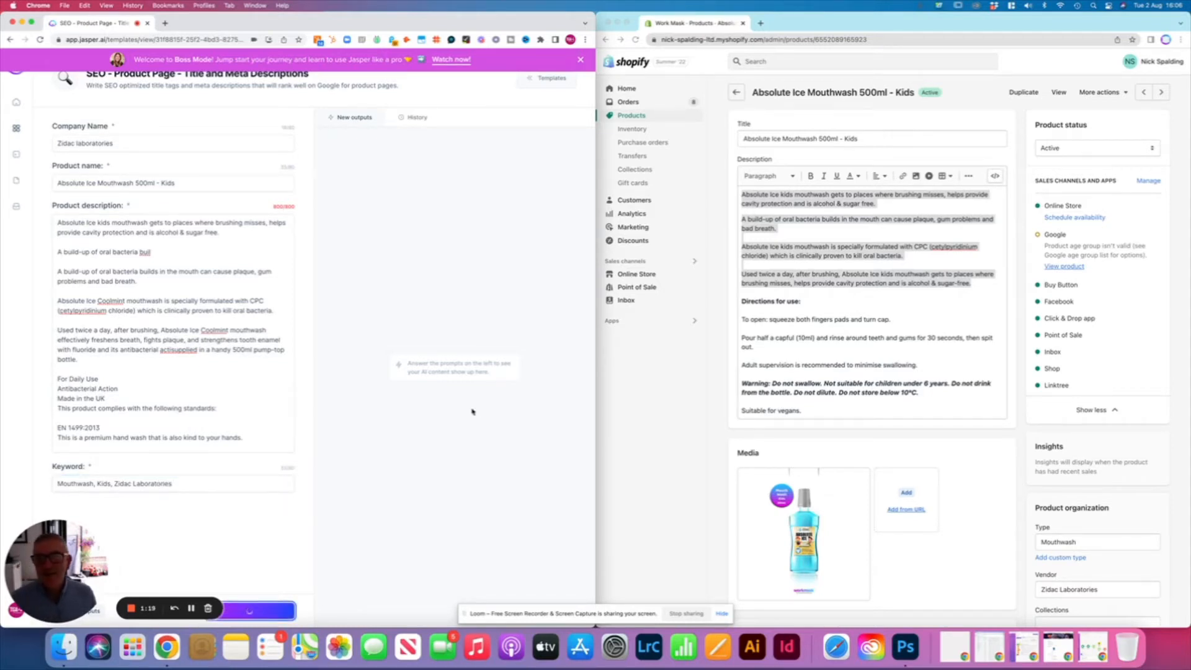
Generate the AI title and meta description options and review the three outputs.
click(249, 611)
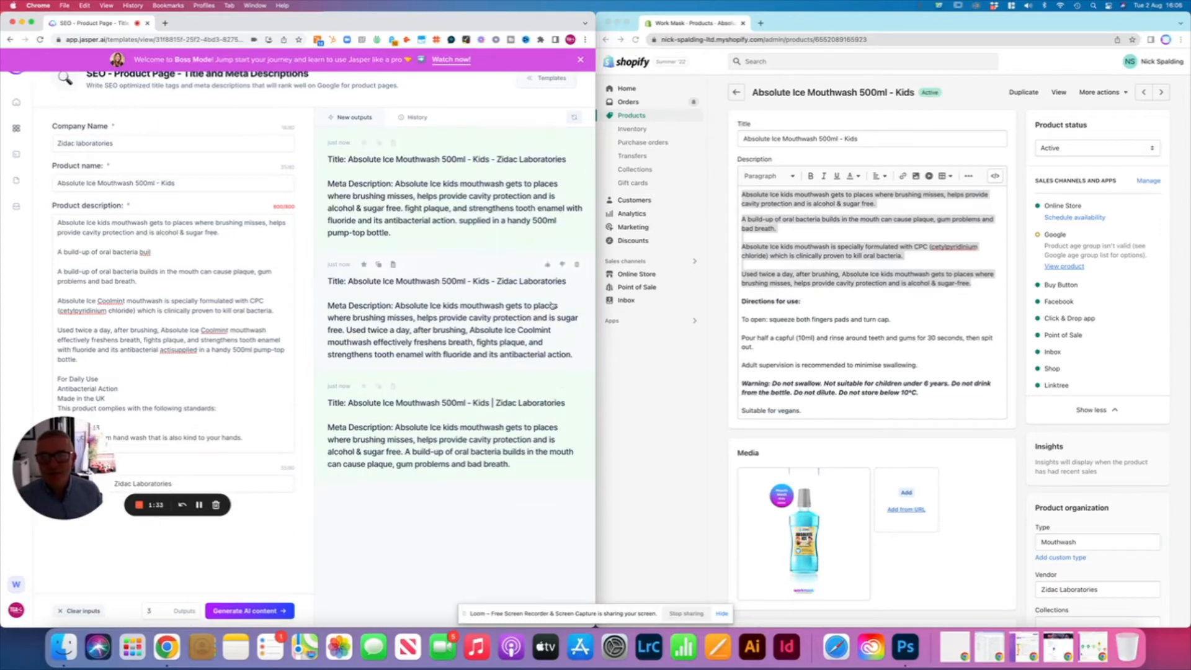
scroll(down, 3)
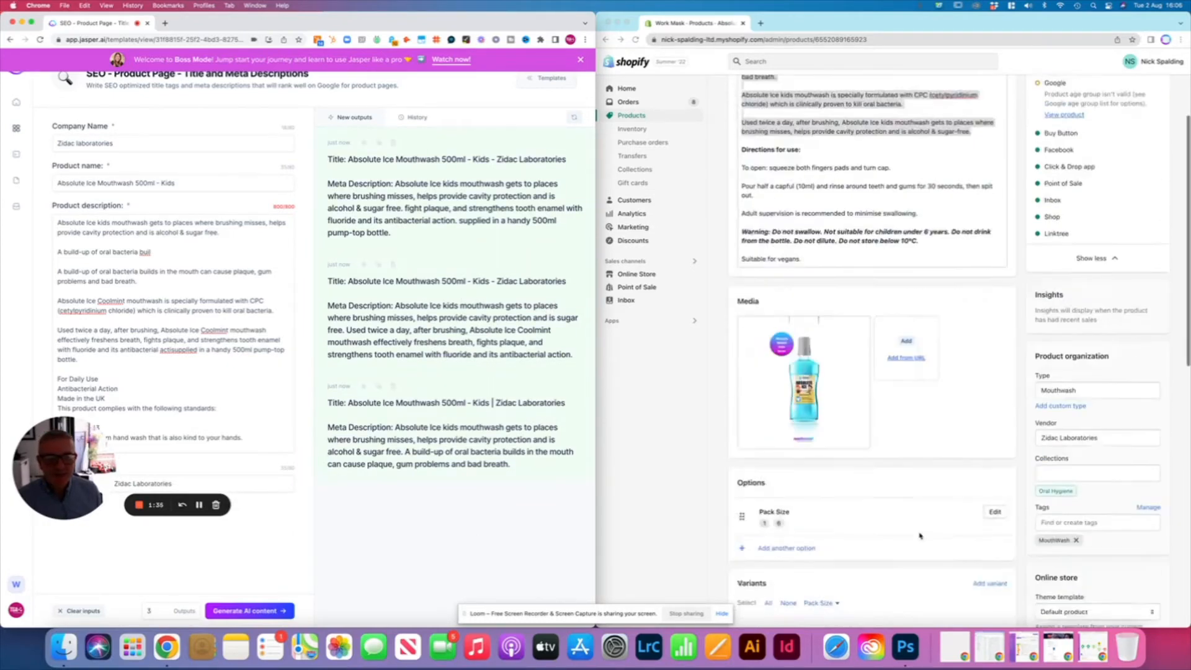
scroll(down, 3)
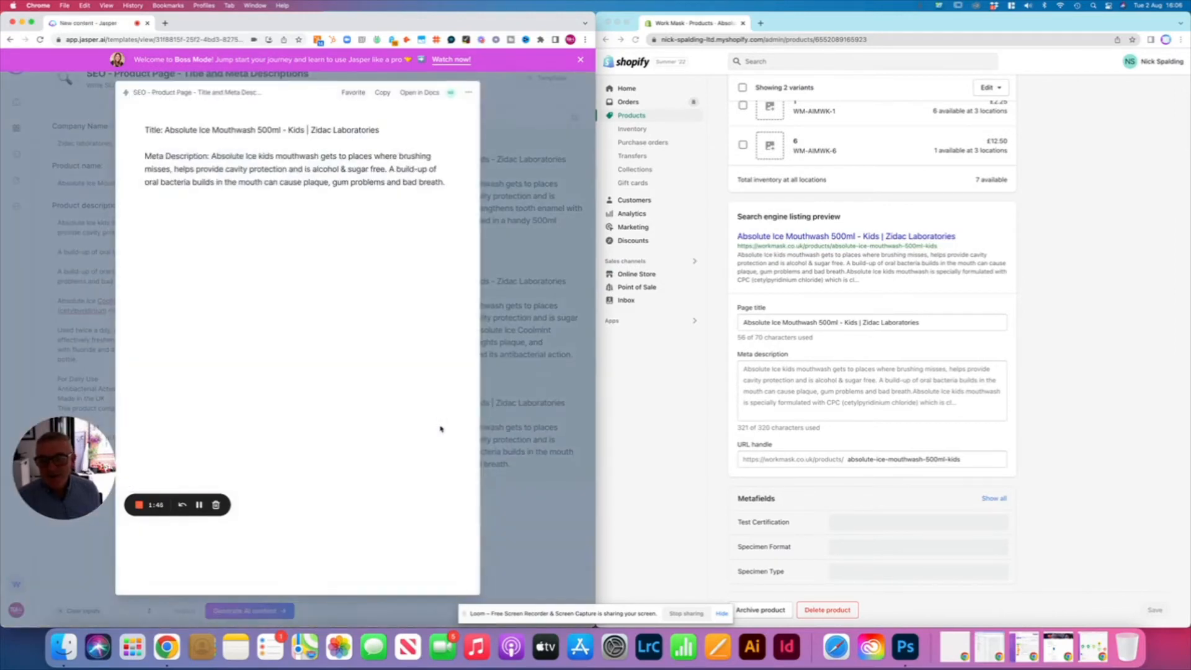
Paste Jasper's title and meta description into the Kids product's Page title and Meta description, then save.
click(262, 129)
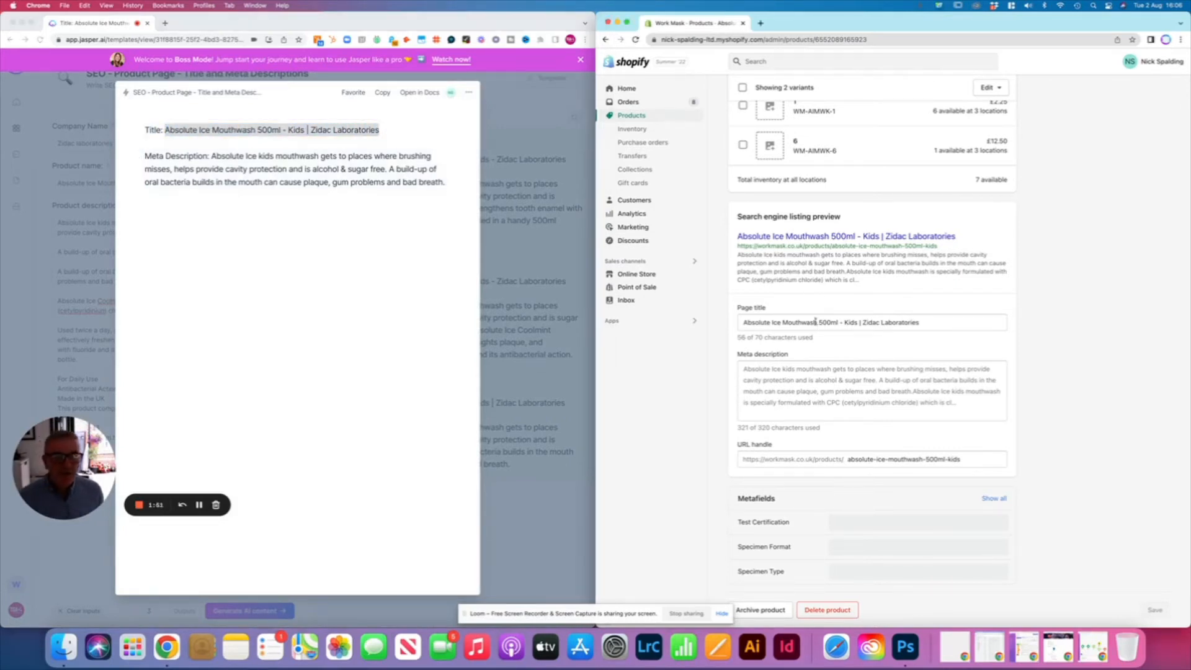
triple_click(870, 322)
text(-)
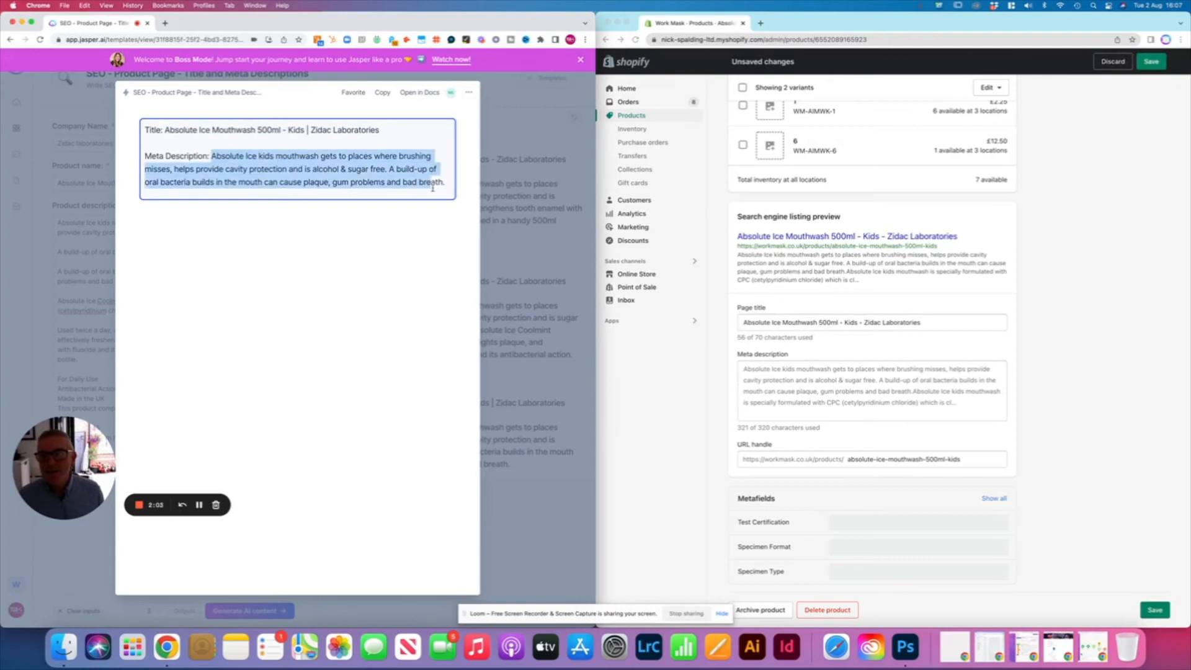
click(869, 323)
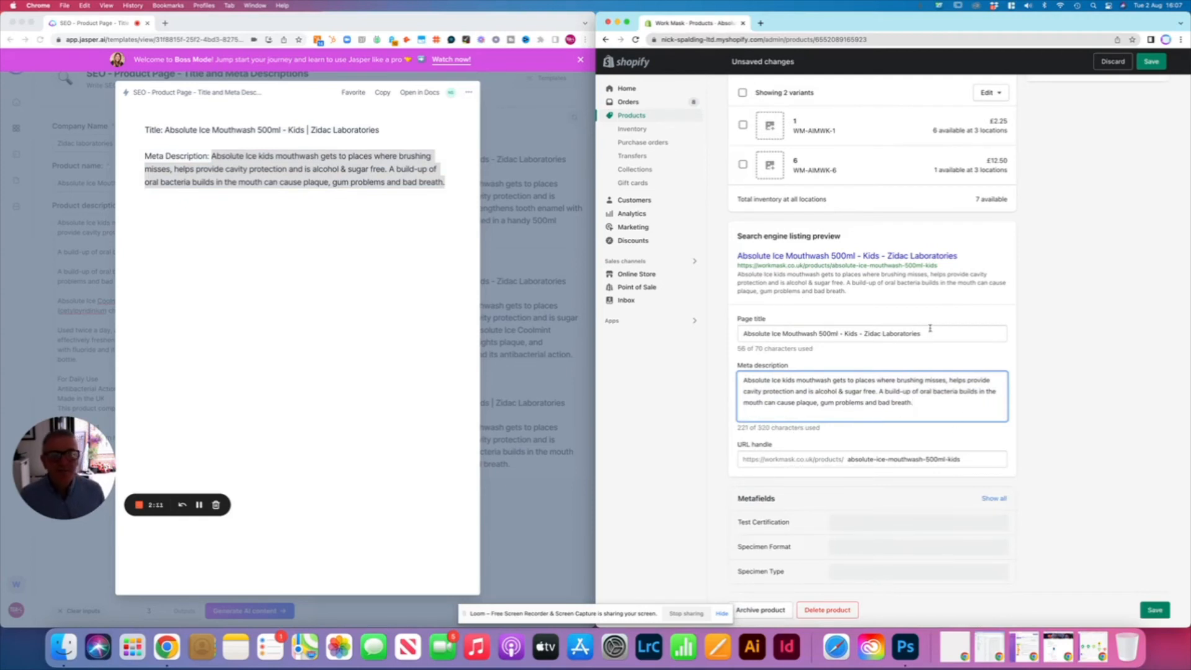
click(1151, 62)
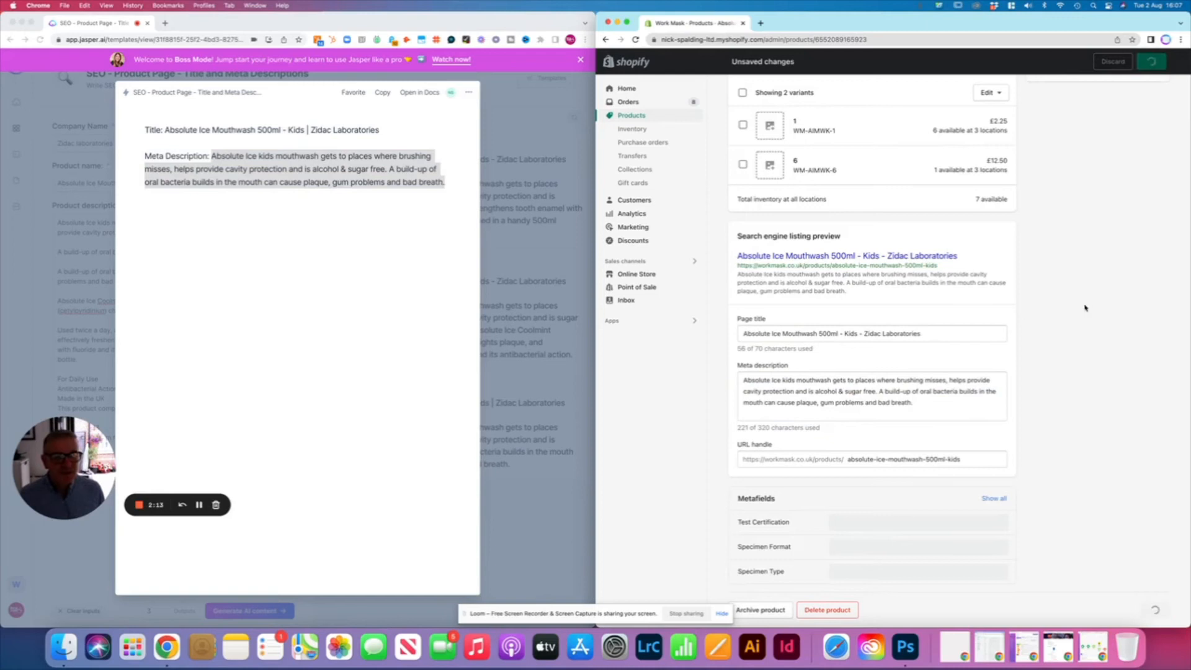
mouse_move(685, 311)
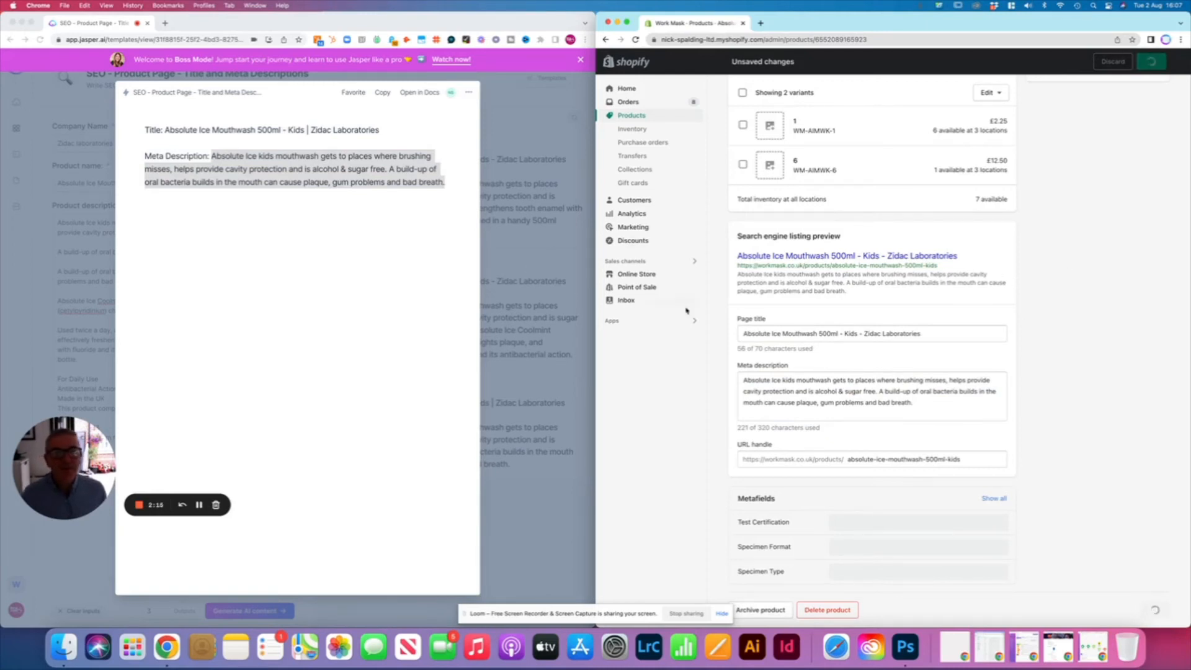
click(1150, 62)
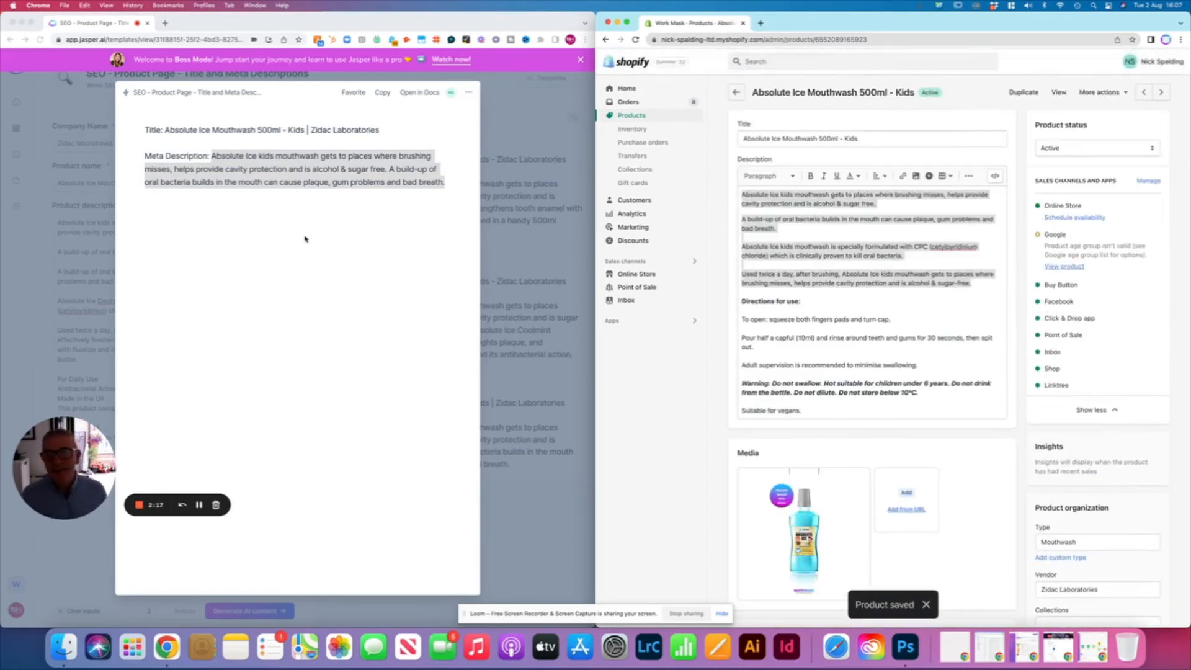